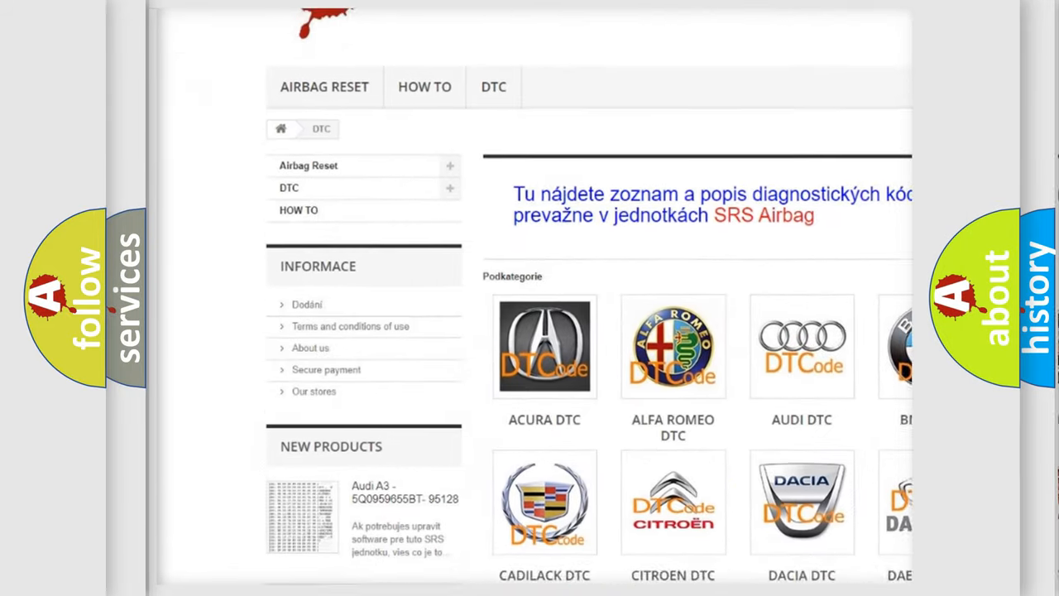
- Scroll past the car-make logos on airbagreset.sk down to the trouble code list
scroll("down", 3)
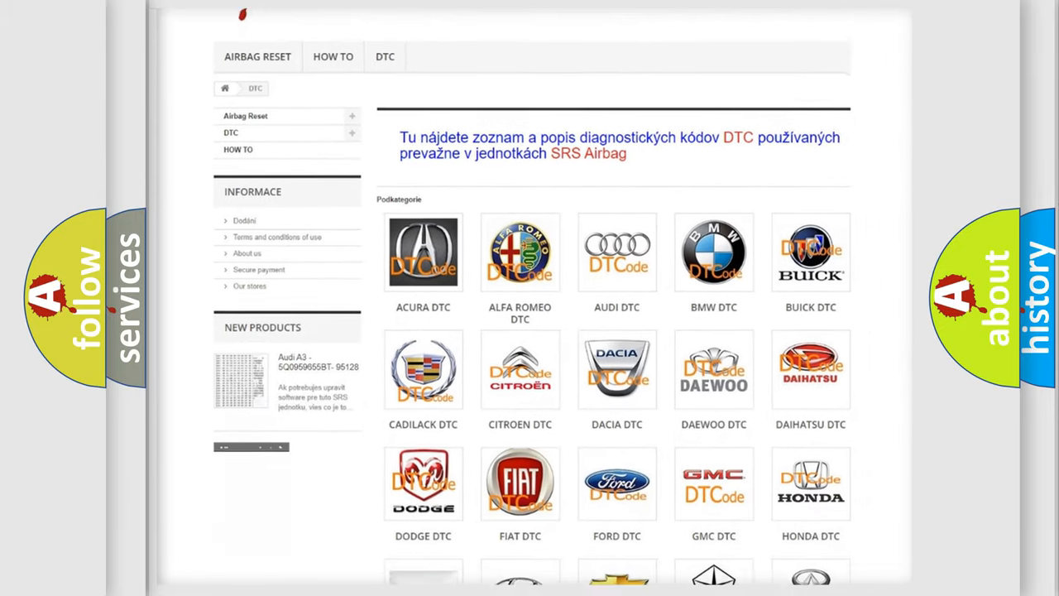
scroll("down", 3)
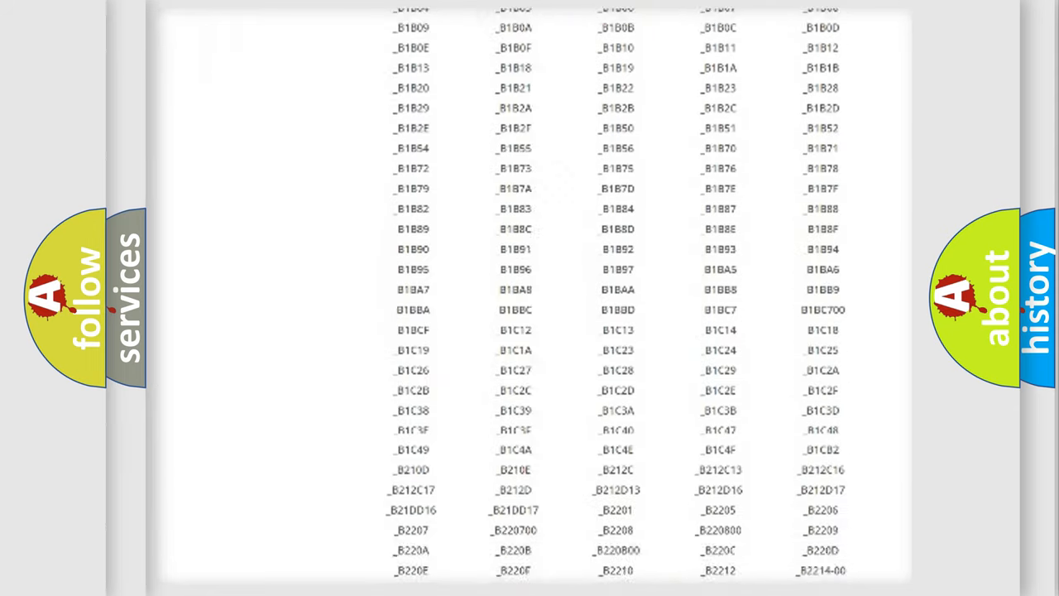
scroll("down", 3)
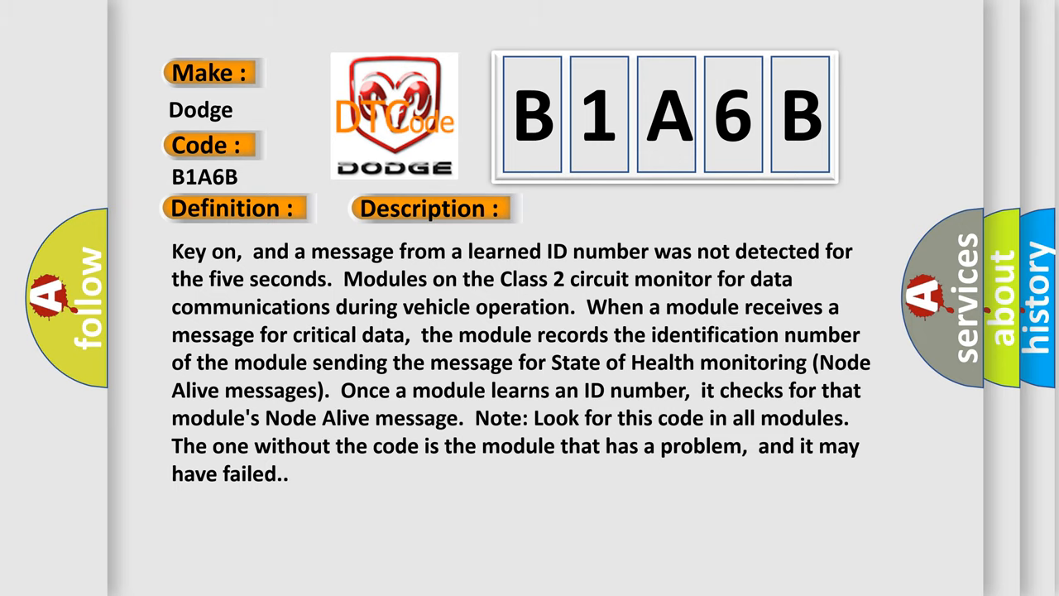
- Advance from the B1A6B Description slide to the Cause slide listing RWSCM circuit faults
left_click(608, 208)
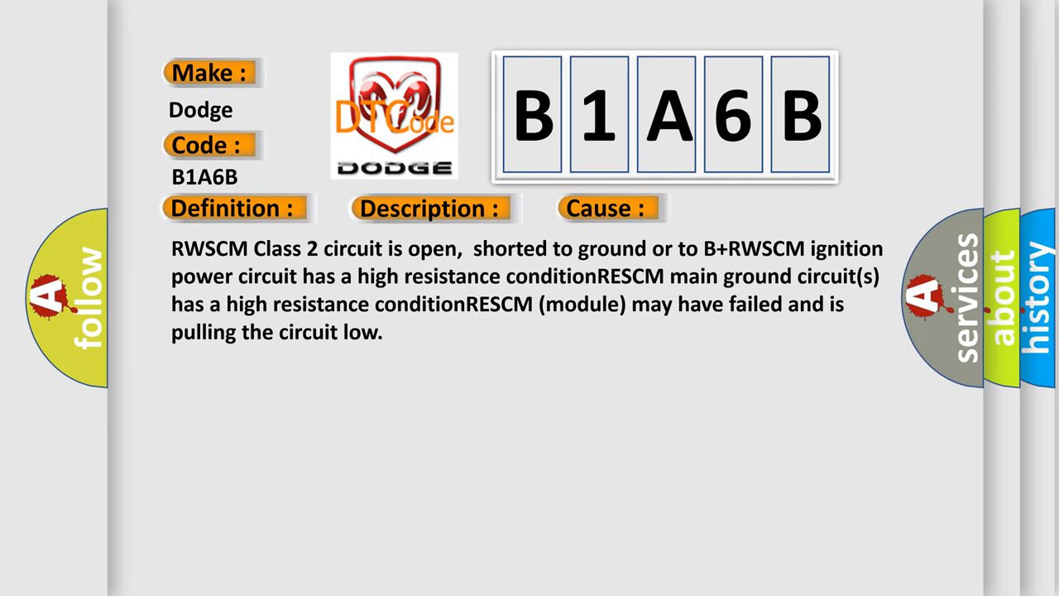